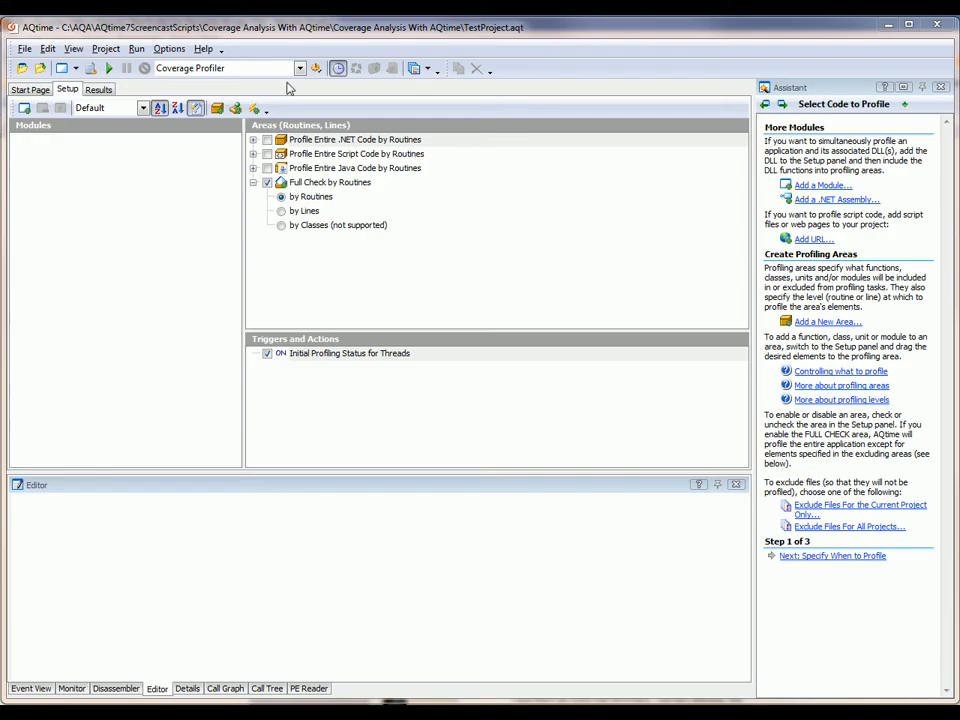
Add JuliaSet.exe from the Debug folder to the Modules pane of the project.
click(300, 68)
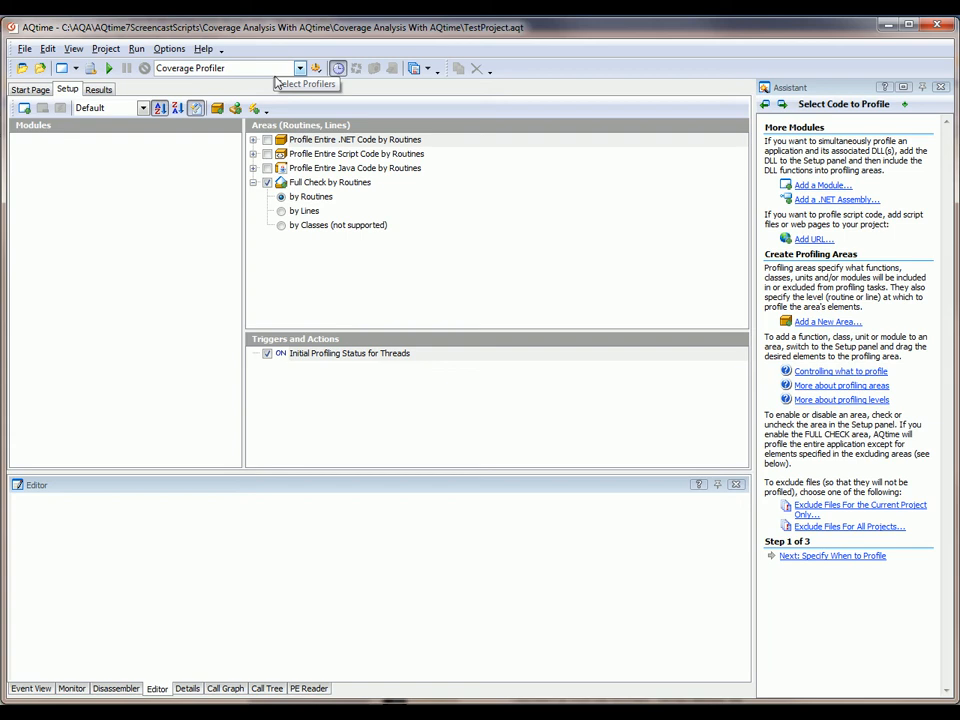
mouse_move(157, 332)
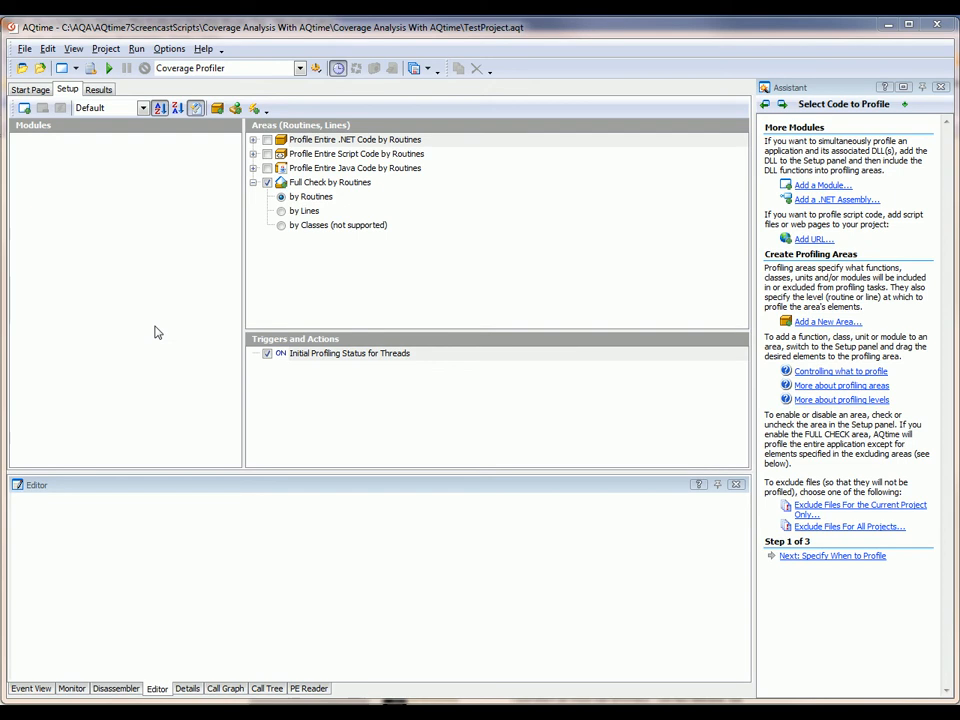
mouse_move(127, 214)
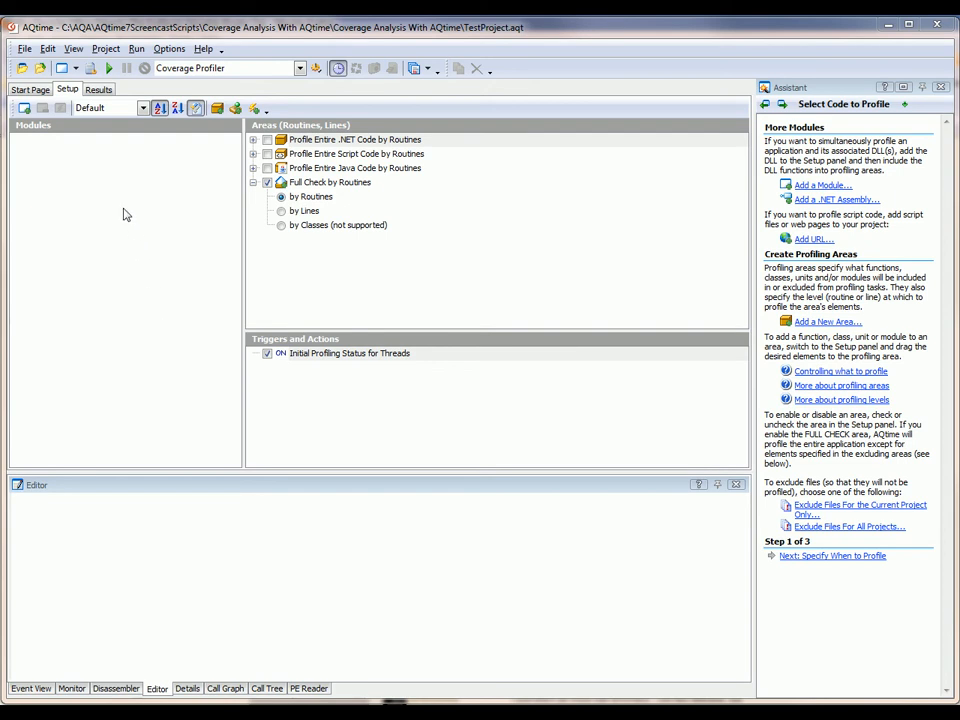
right_click(127, 214)
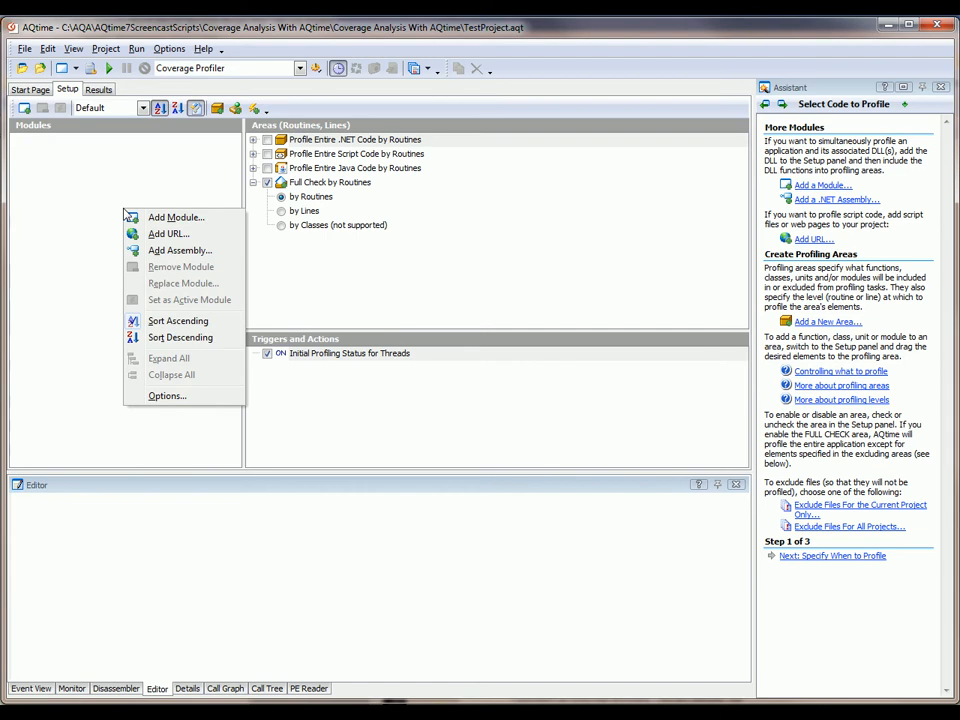
click(175, 217)
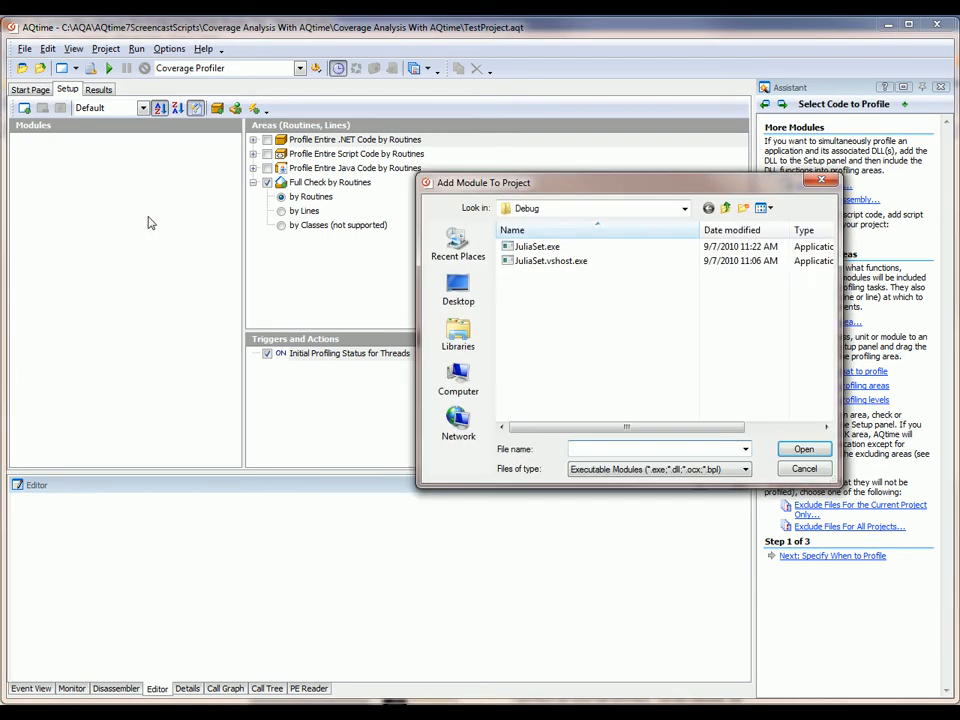
click(684, 208)
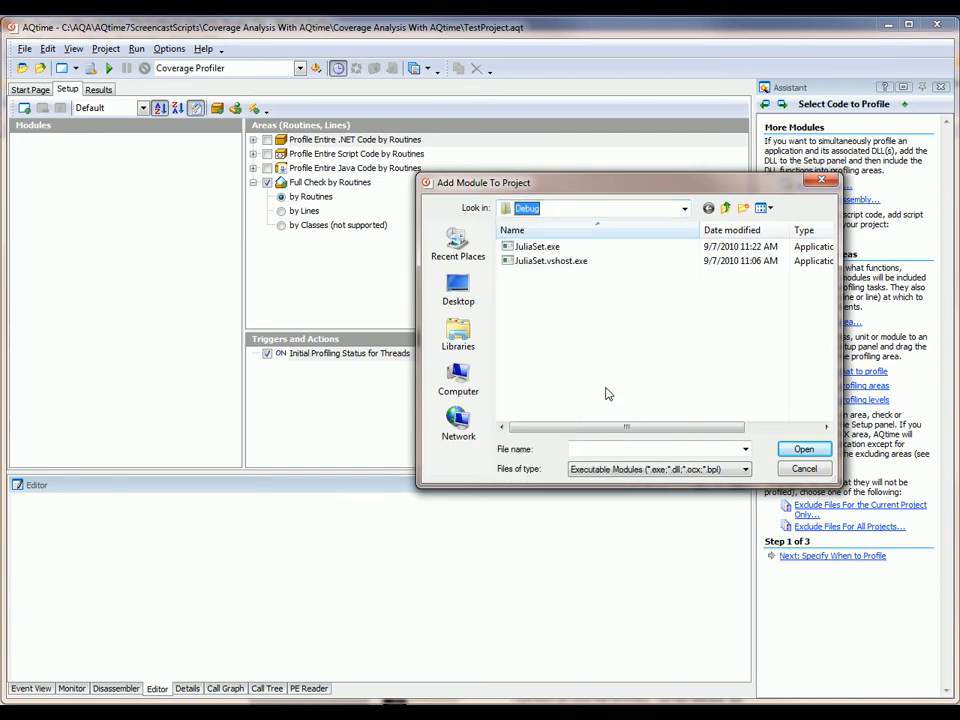
click(538, 246)
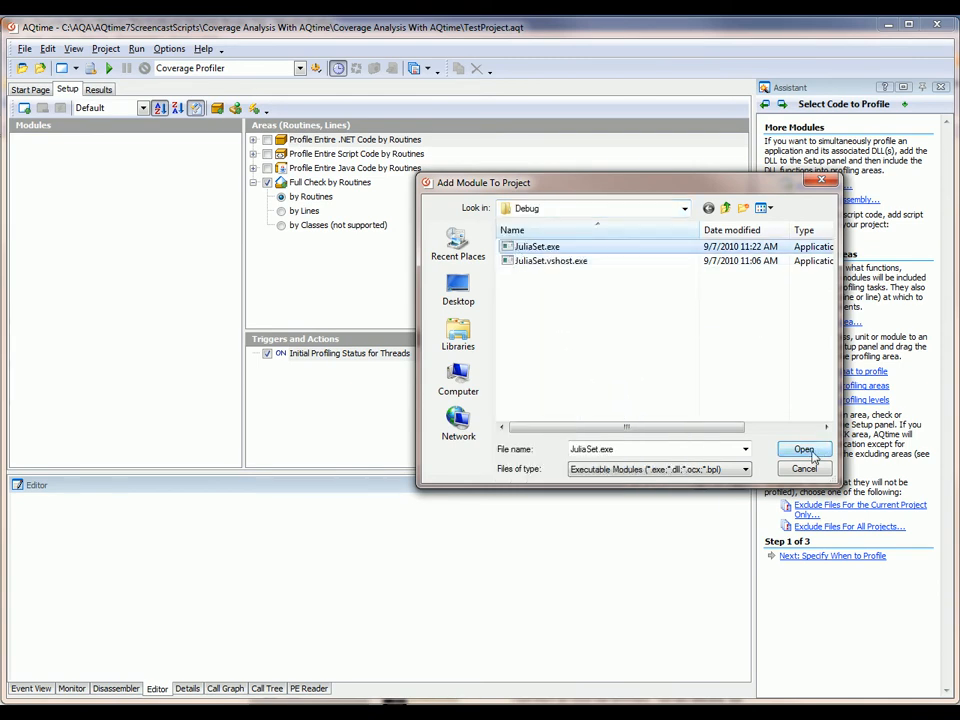
click(804, 449)
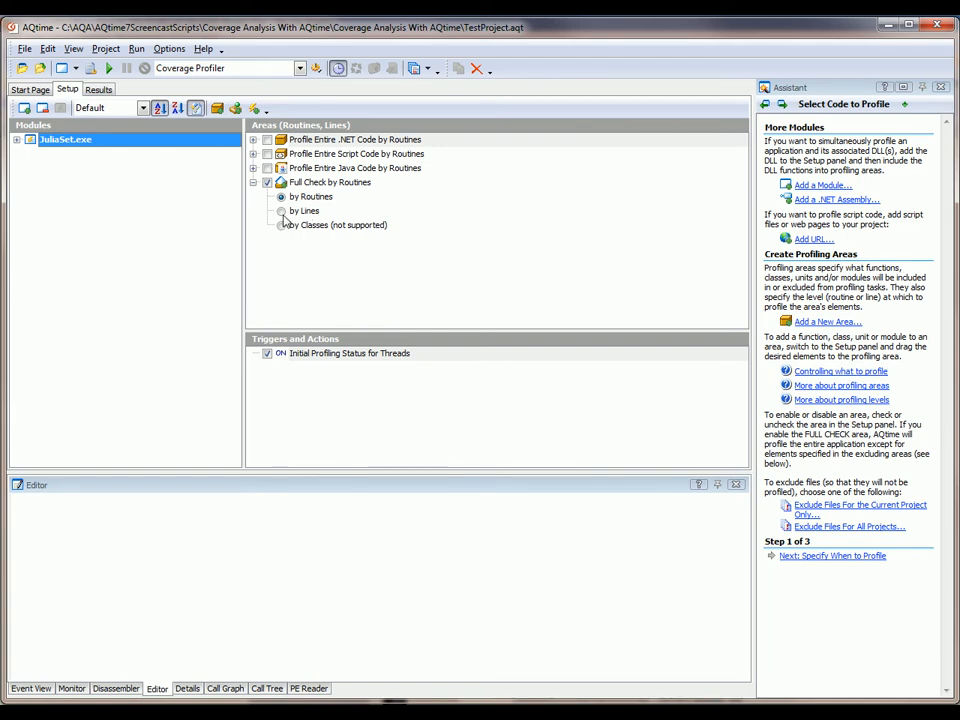
Switch the Full Check area from by routines to by lines.
click(282, 210)
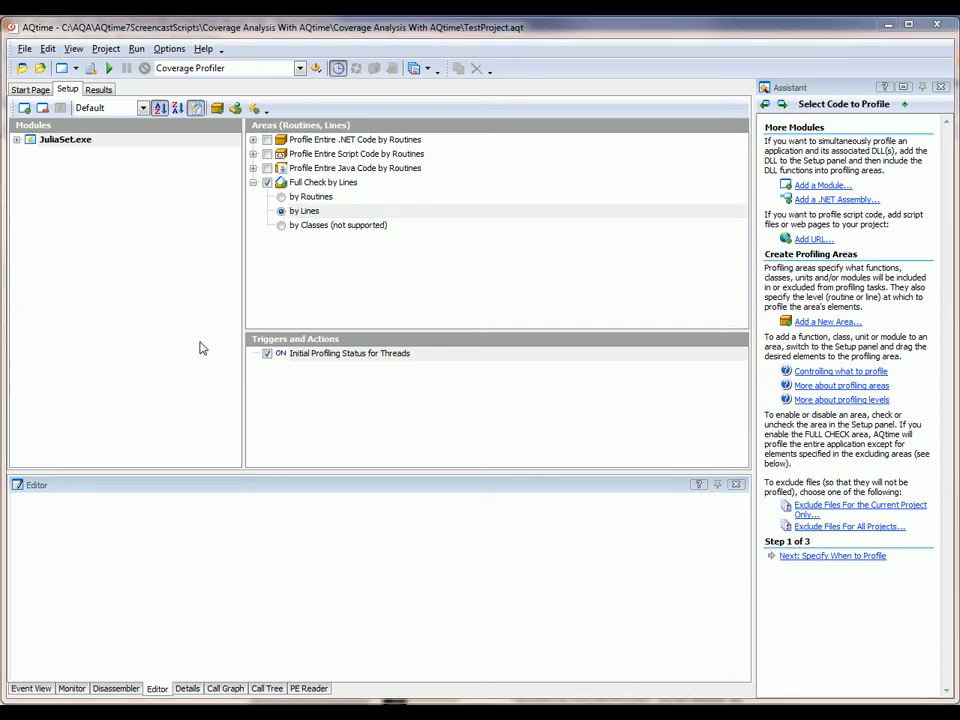
mouse_move(172, 169)
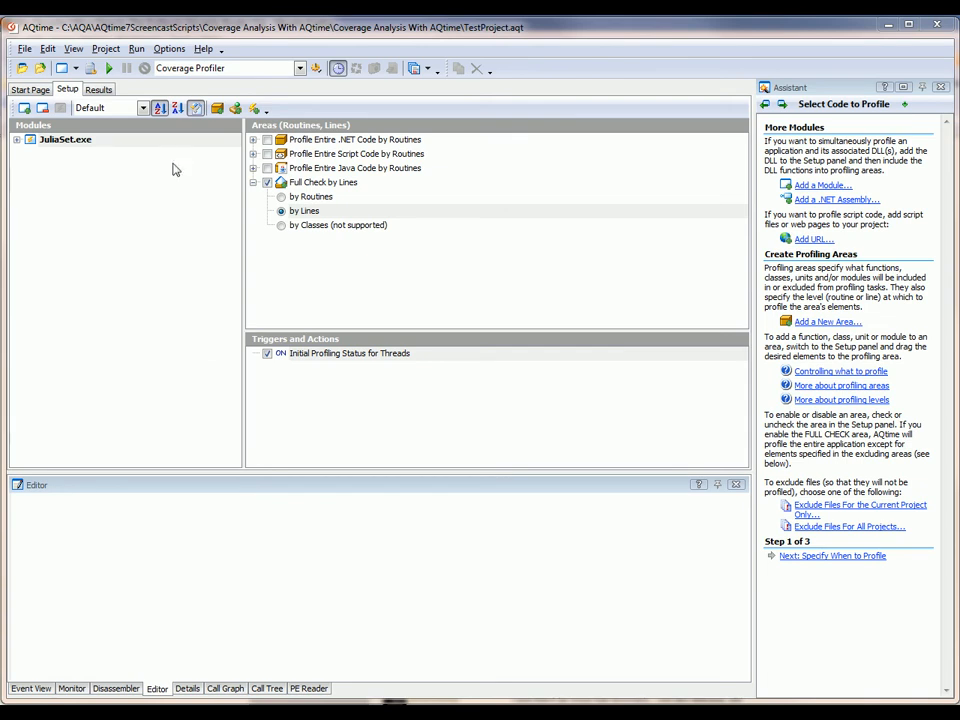
click(108, 68)
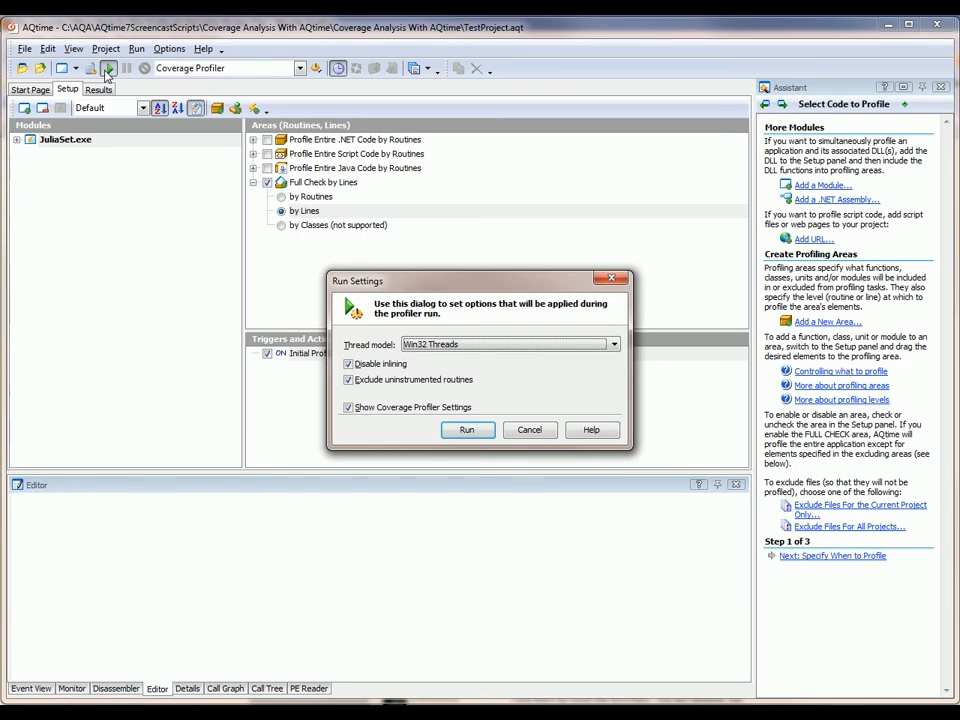
mouse_move(399, 459)
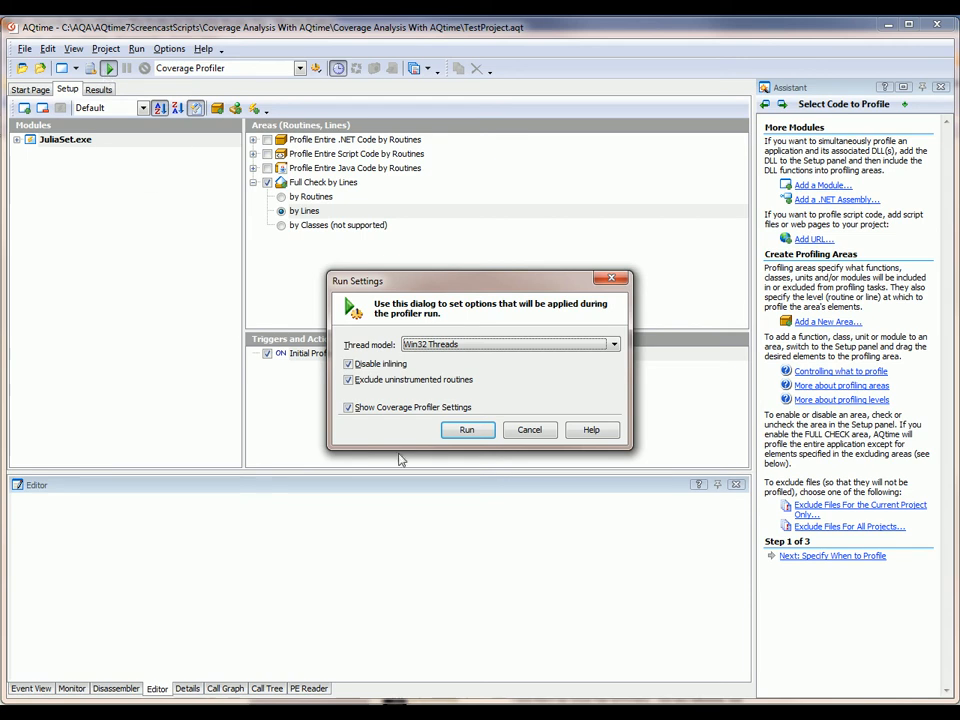
Run JuliaSet.exe under the Coverage profiler and draw the fractal.
click(466, 429)
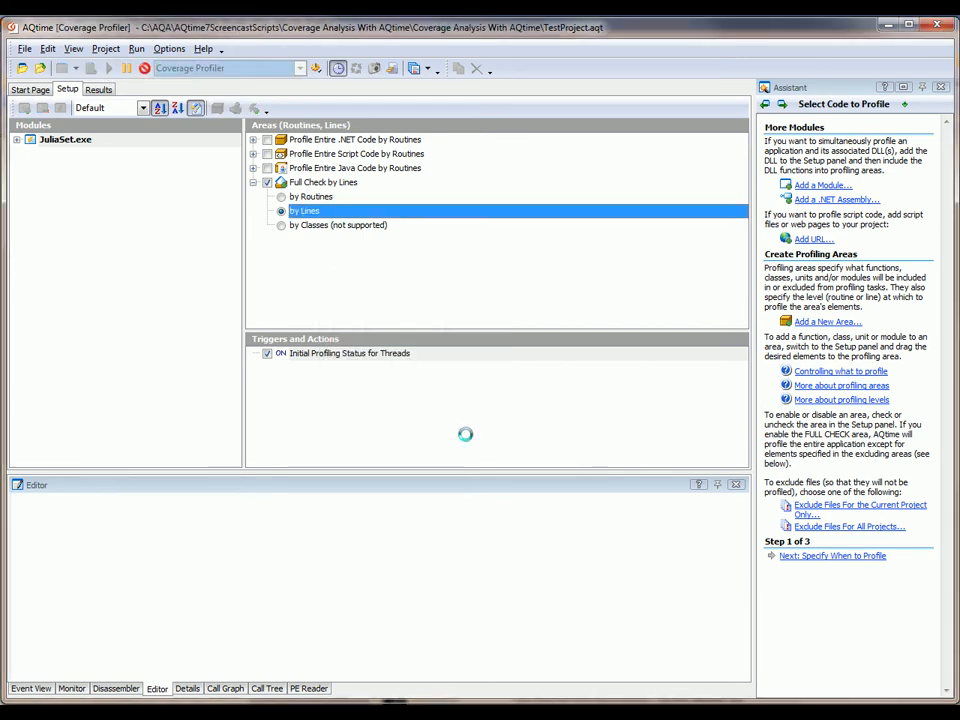
click(89, 68)
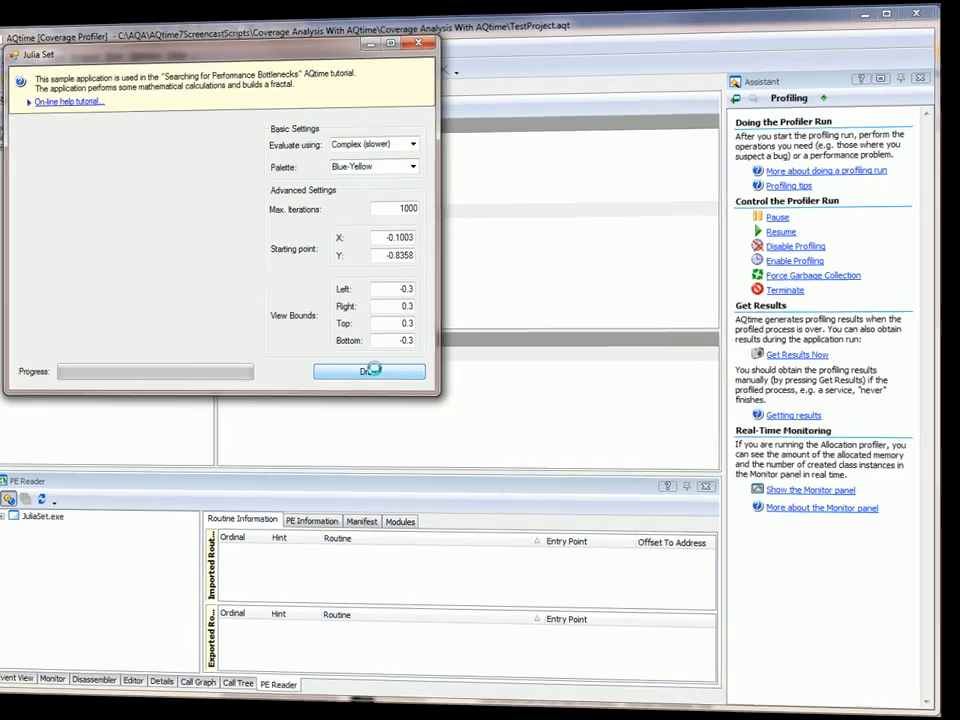
click(369, 371)
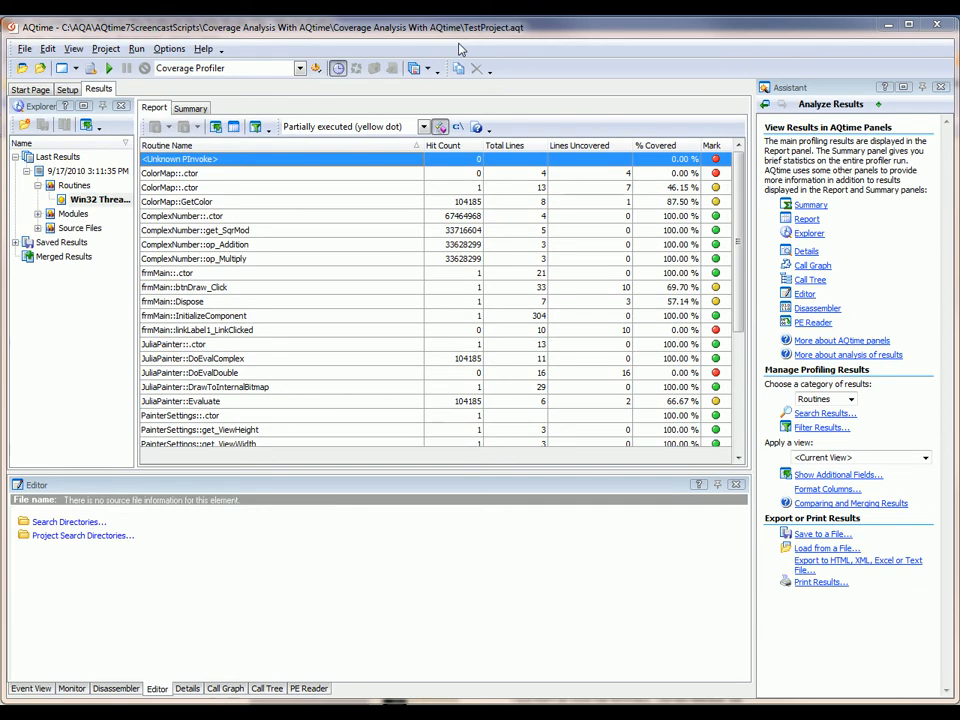
mouse_move(390, 107)
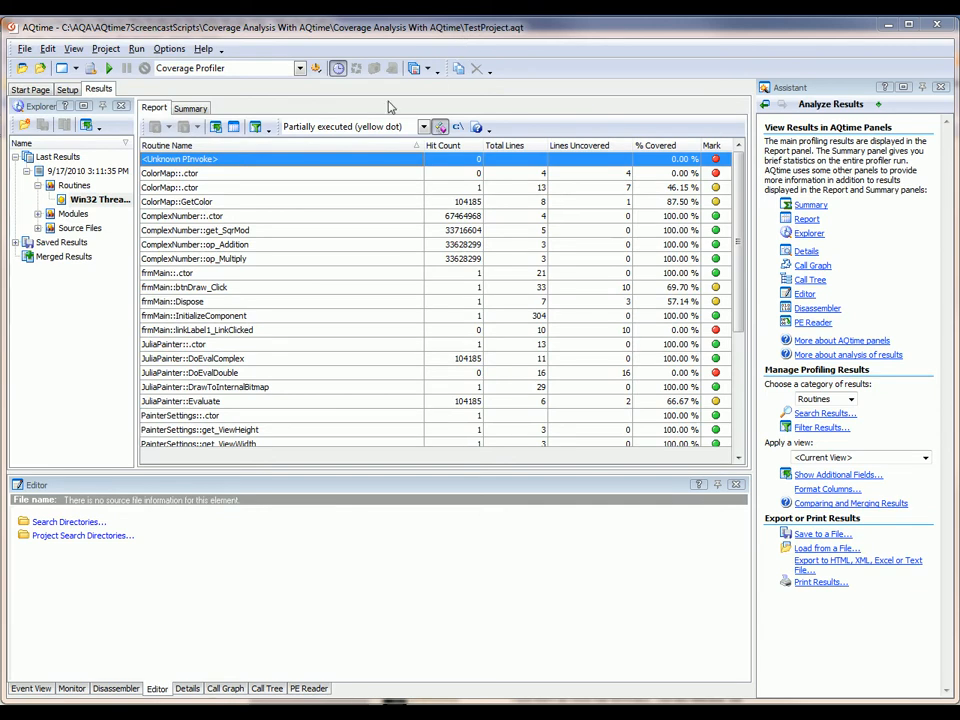
Browse coverage results by source file, by module (JULIASET.EXE 85.34%), and by routine.
click(38, 214)
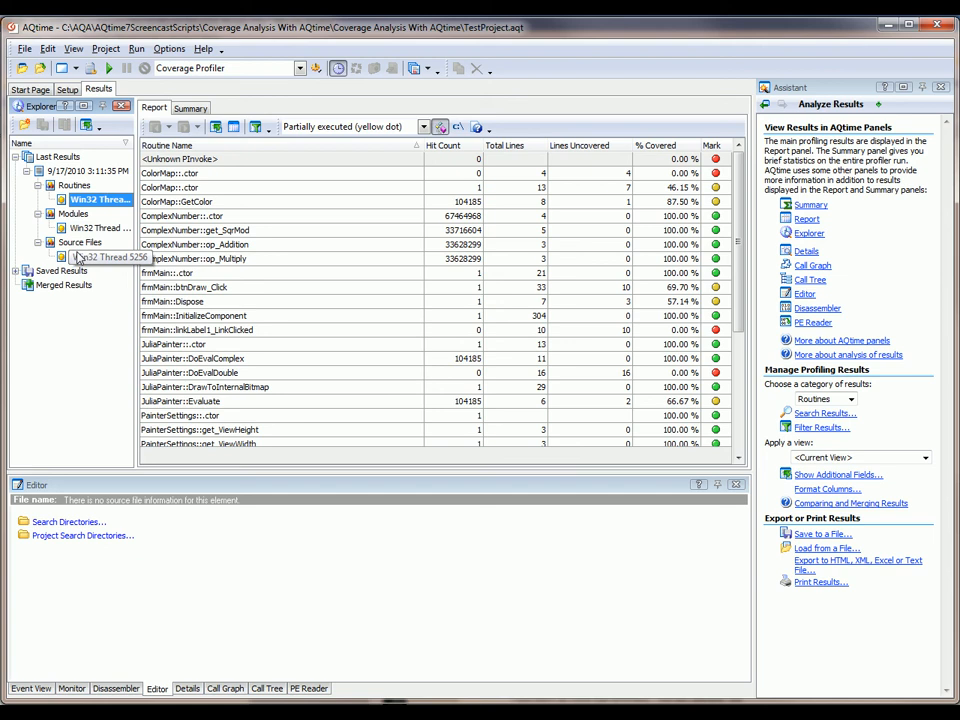
click(79, 242)
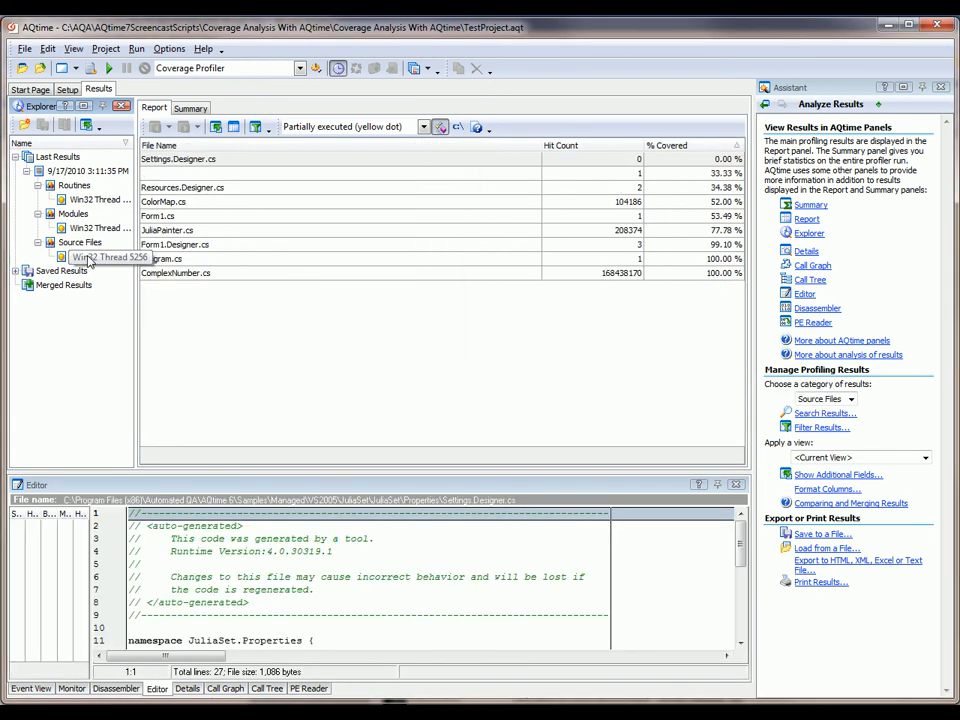
click(100, 257)
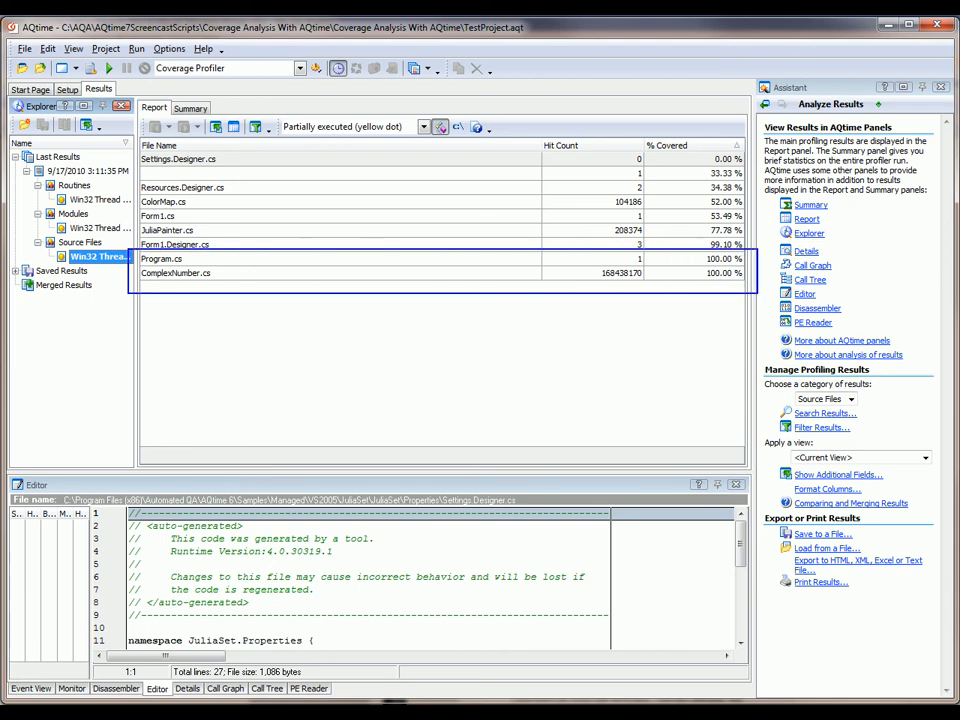
click(110, 228)
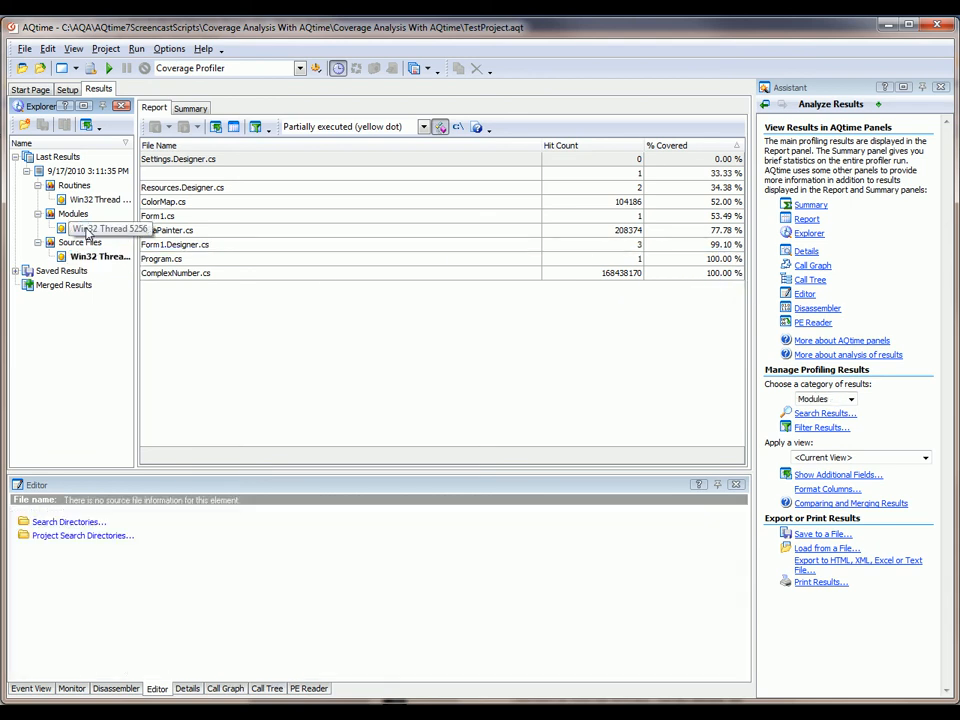
click(100, 228)
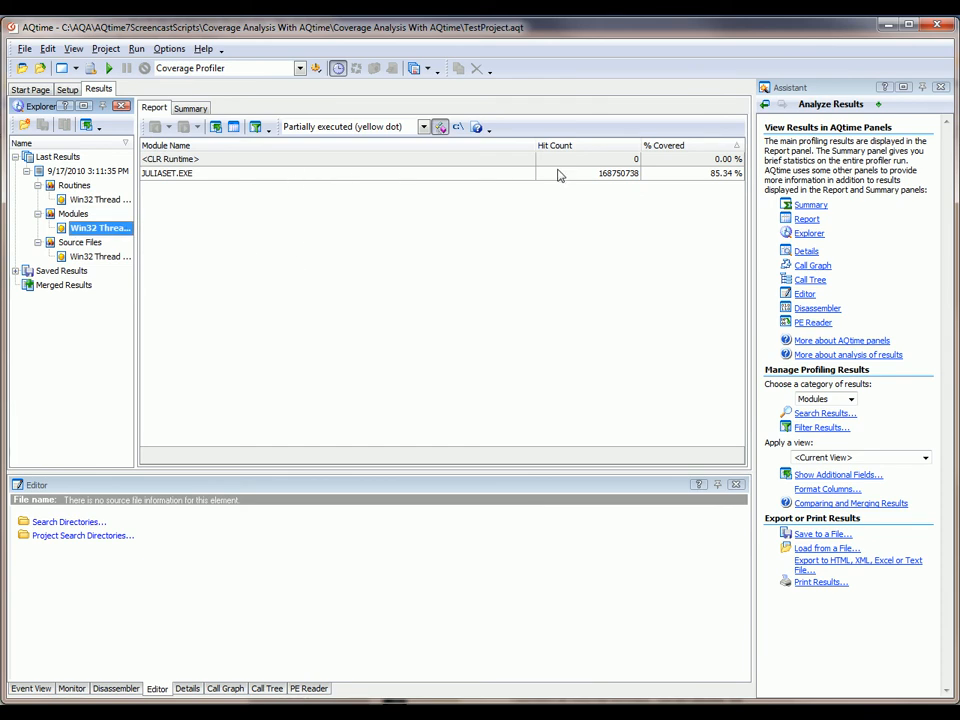
mouse_move(723, 184)
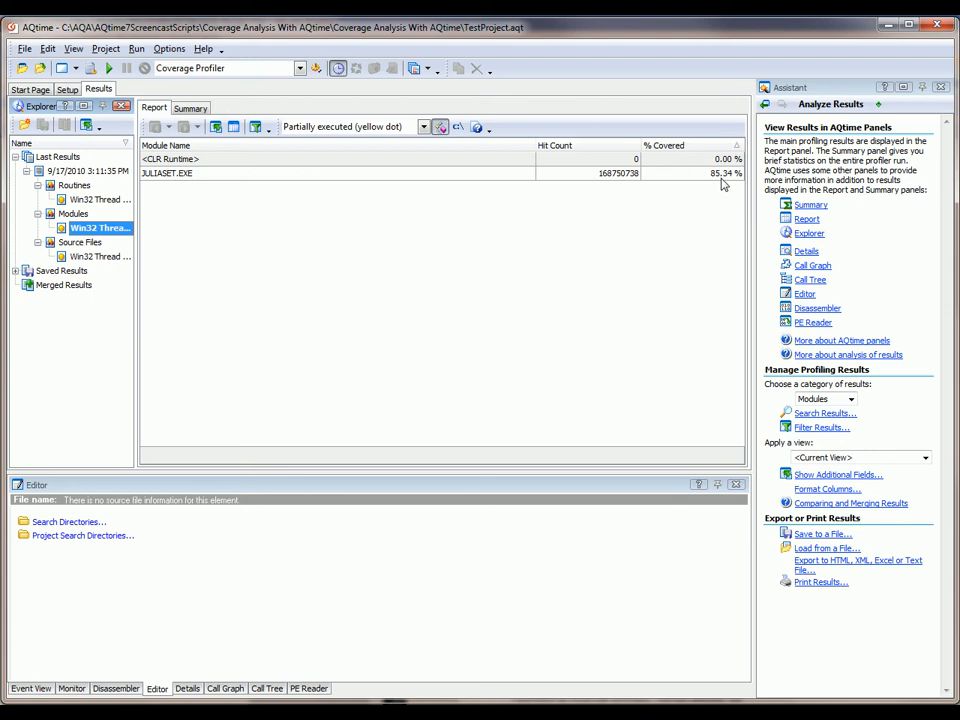
click(74, 185)
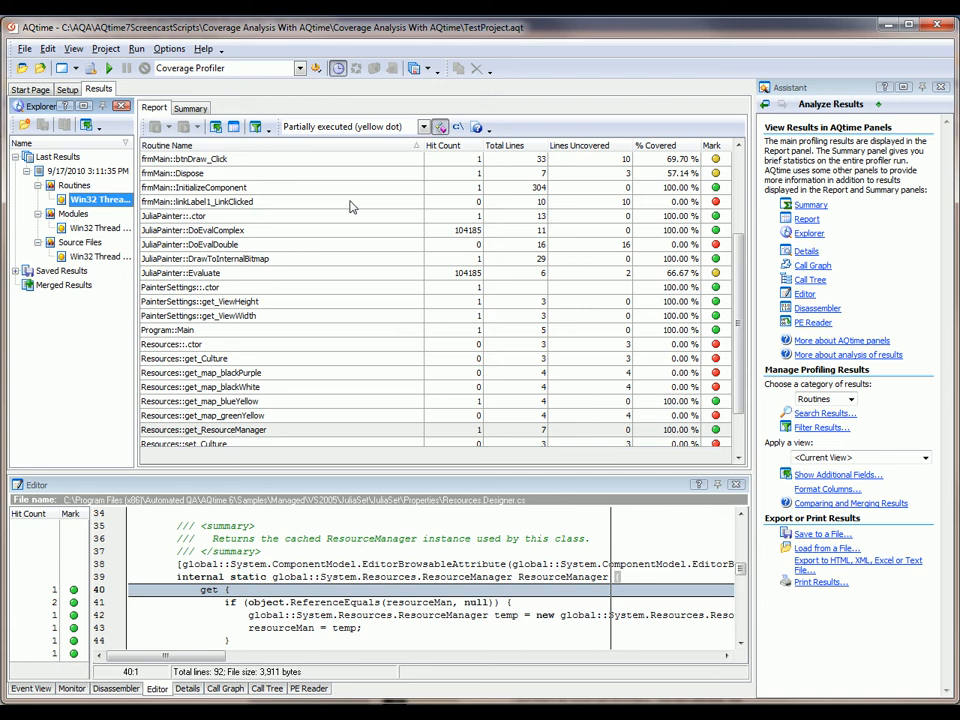
mouse_move(347, 218)
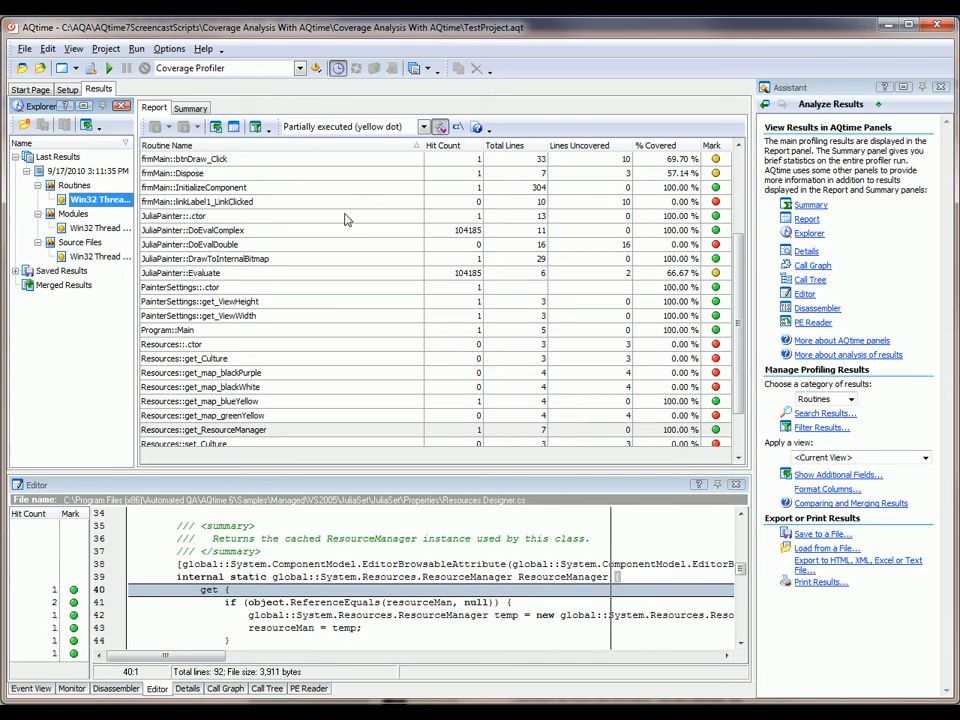
mouse_move(360, 215)
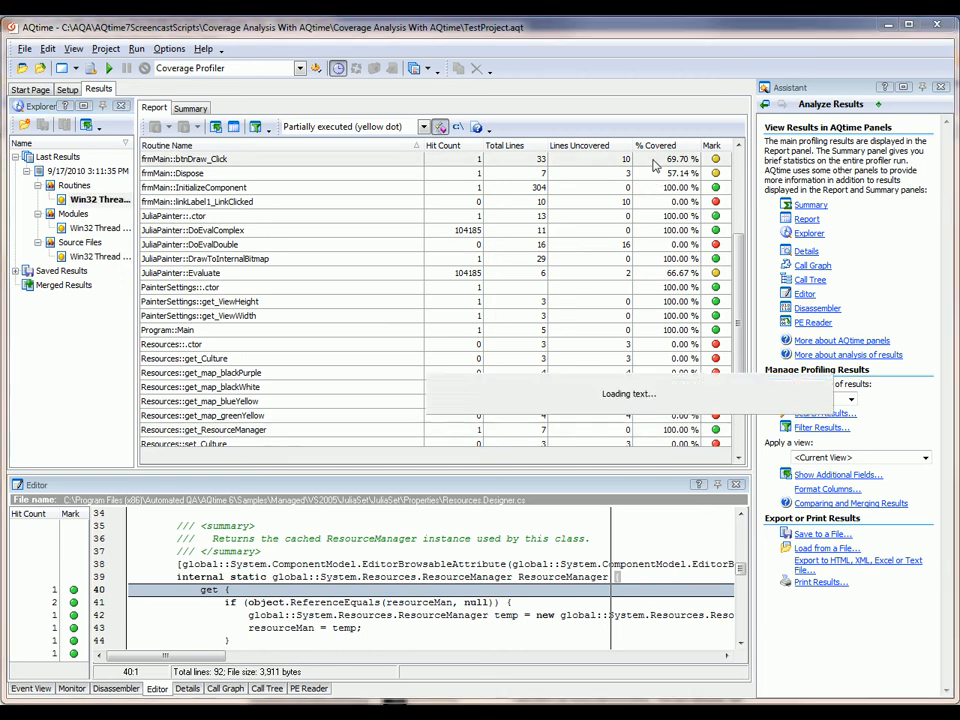
Load frmMain::btnDraw_Click's Form1.cs source into the editor.
click(185, 159)
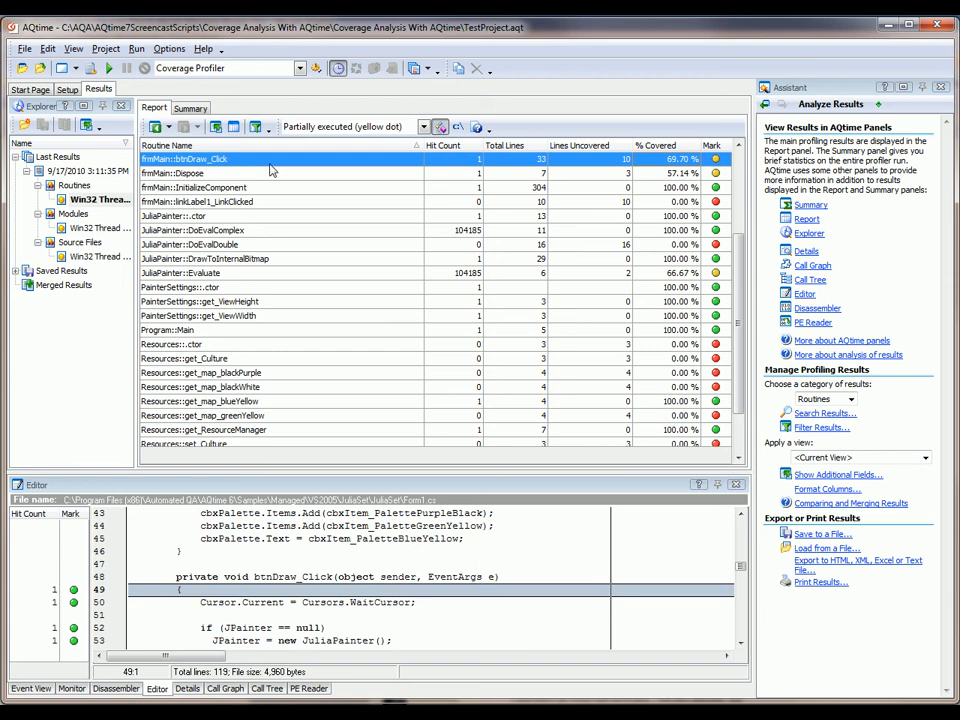
mouse_move(610, 184)
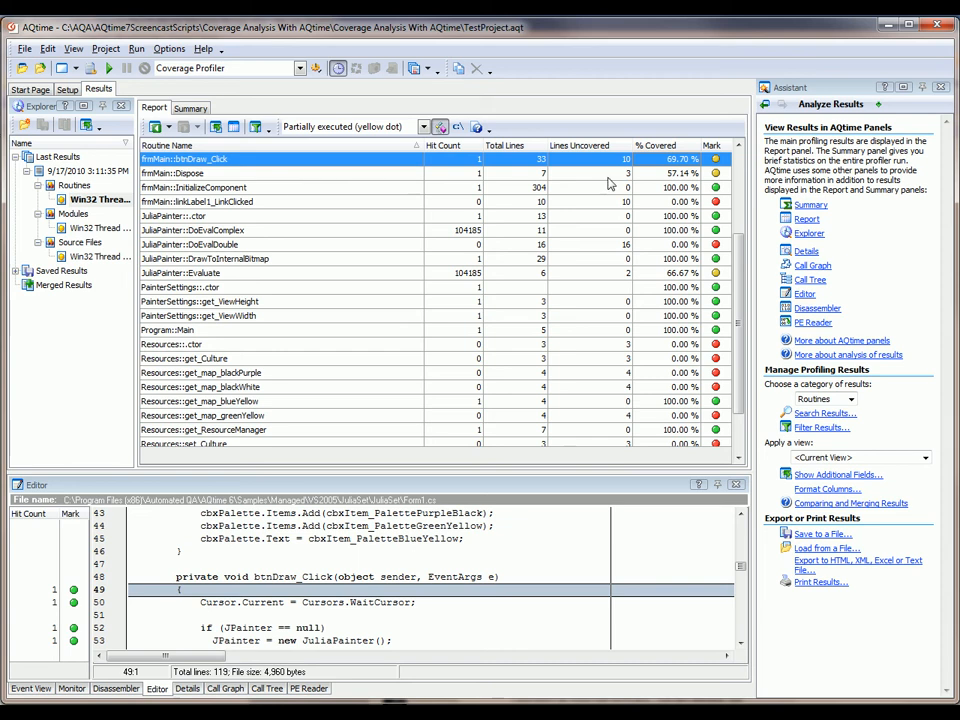
mouse_move(672, 173)
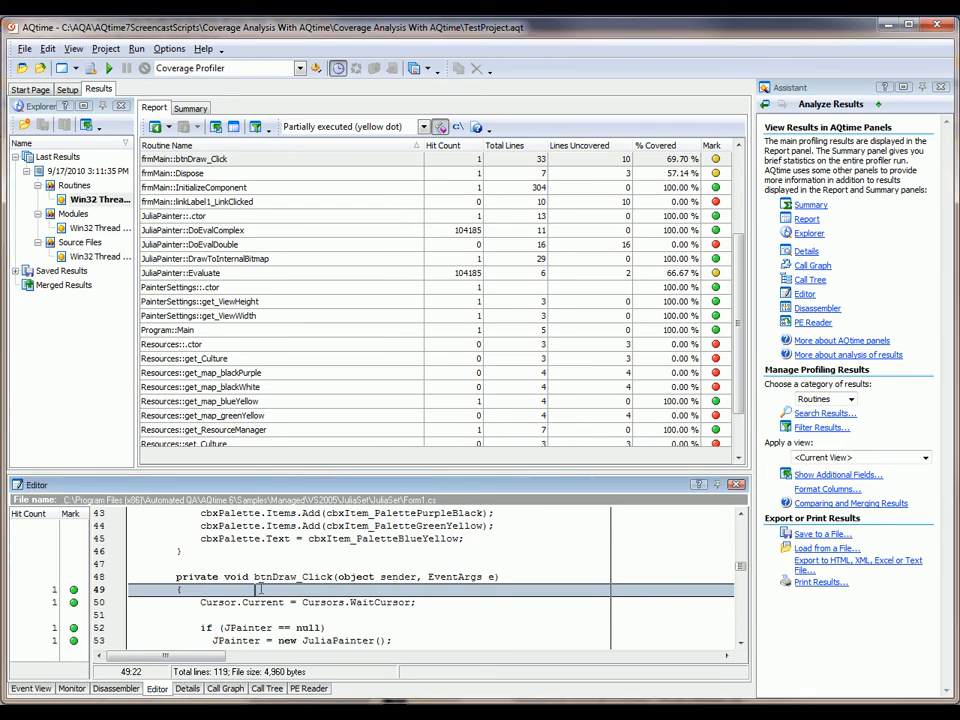
mouse_move(260, 588)
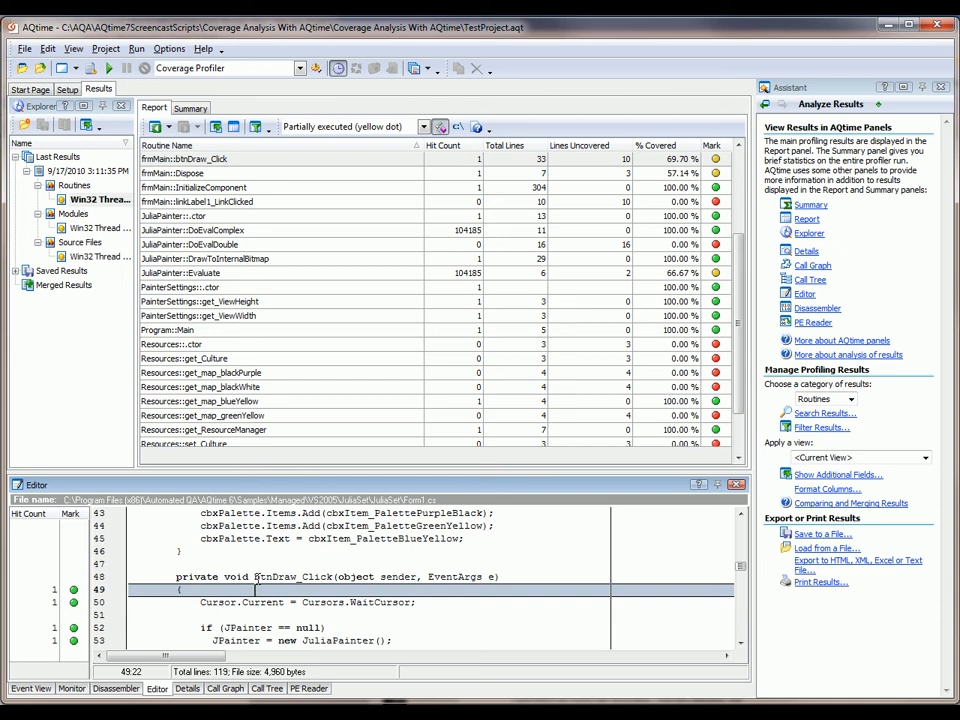
Scroll through btnDraw_Click's green and red line marks and select a line.
scroll(down, 3)
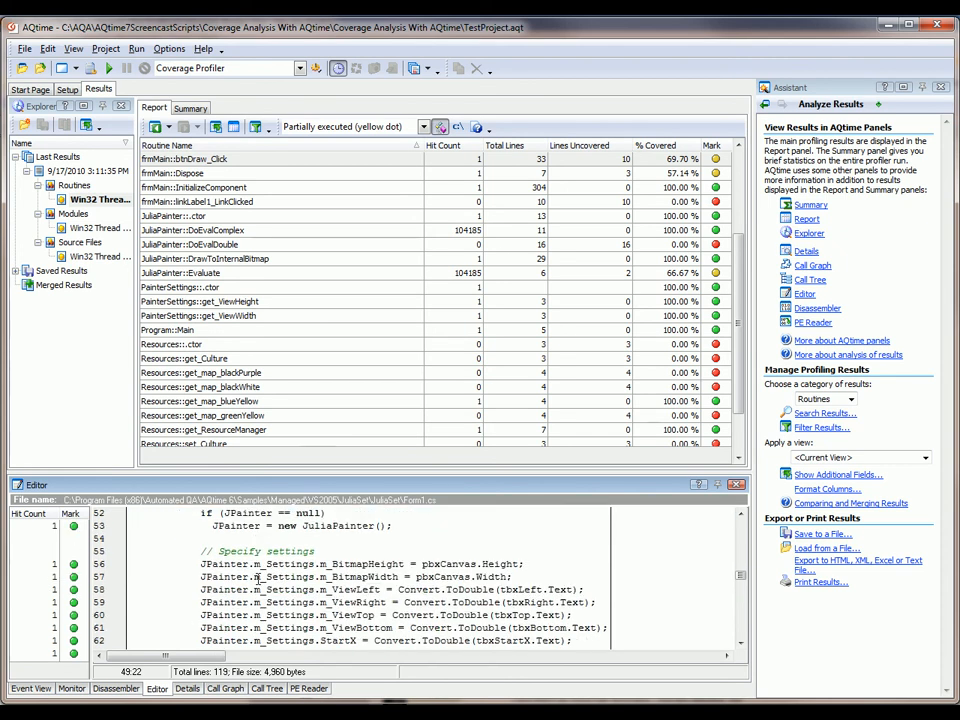
scroll(down, 3)
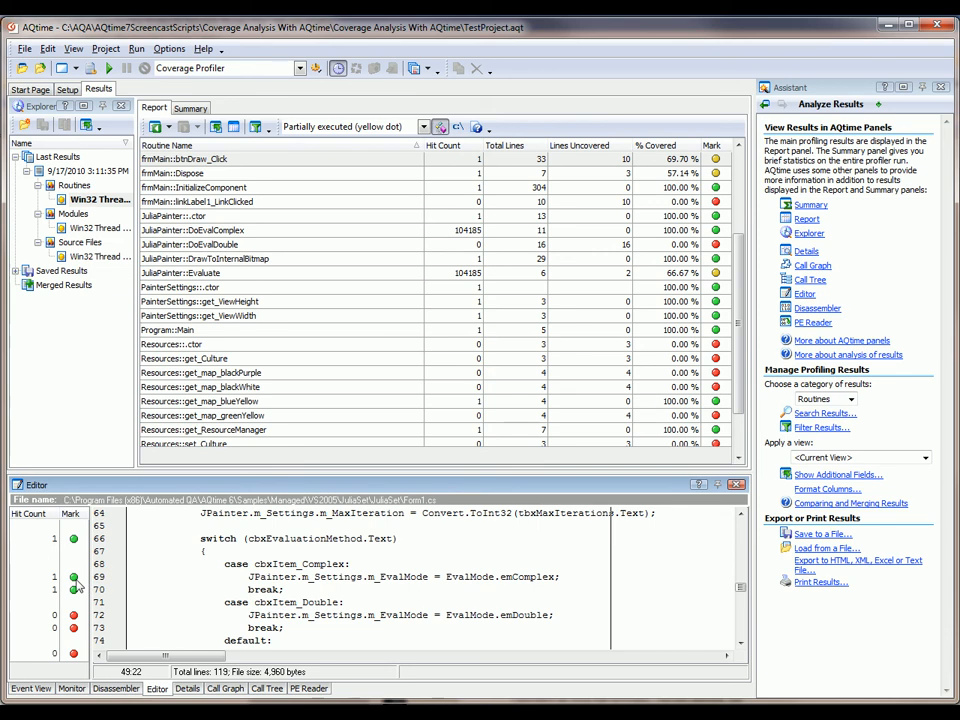
scroll(down, 3)
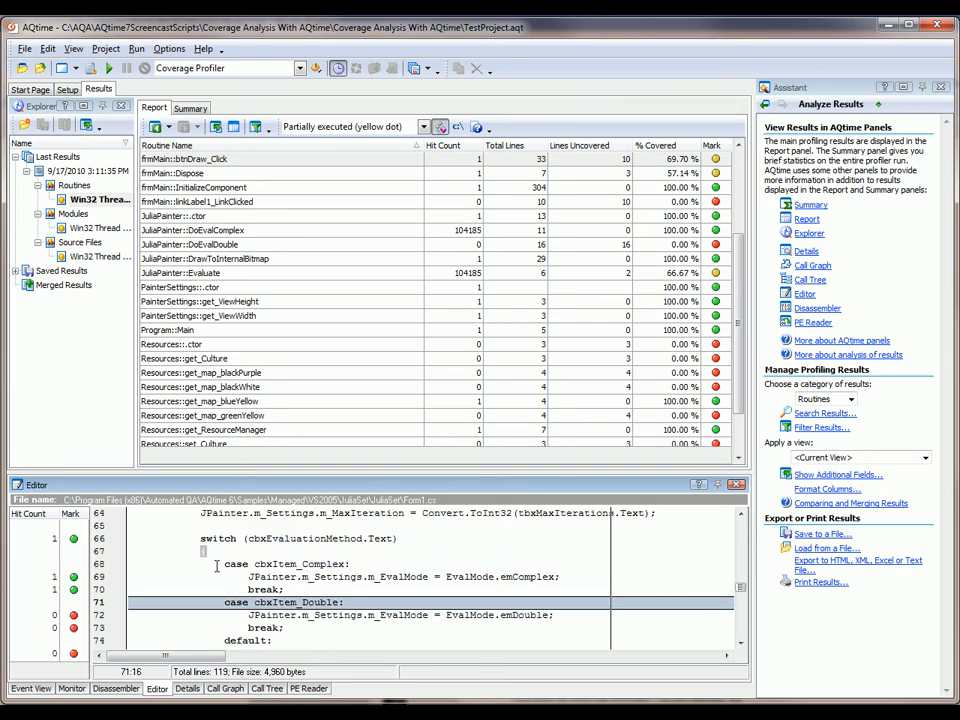
click(300, 538)
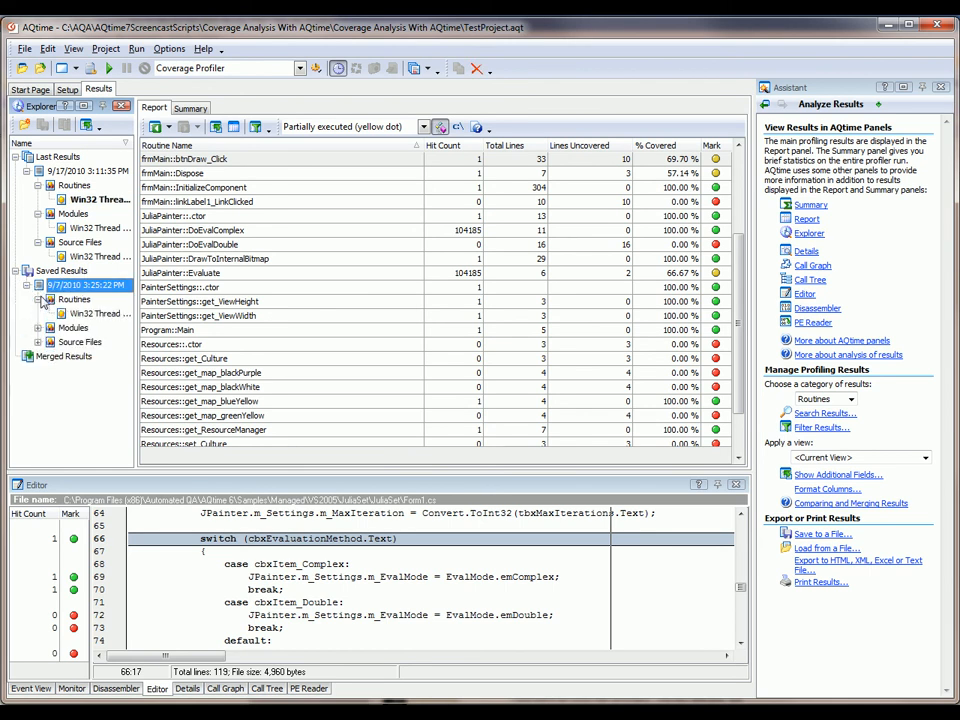
Show the saved run's routine report and open CoverageTest in MAIN.PAS.
click(100, 314)
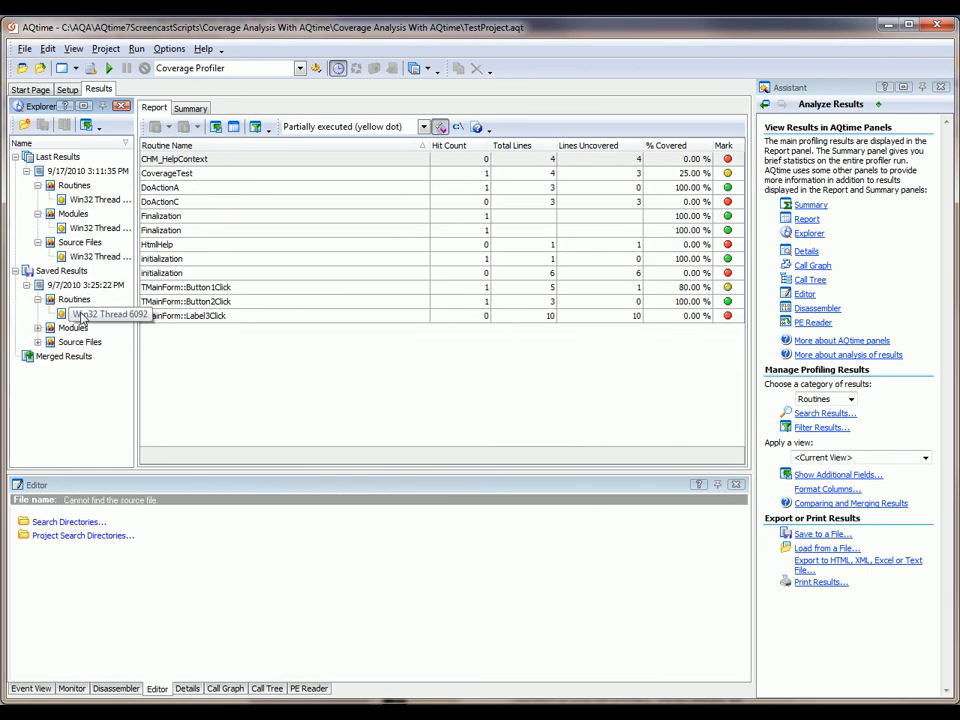
click(100, 314)
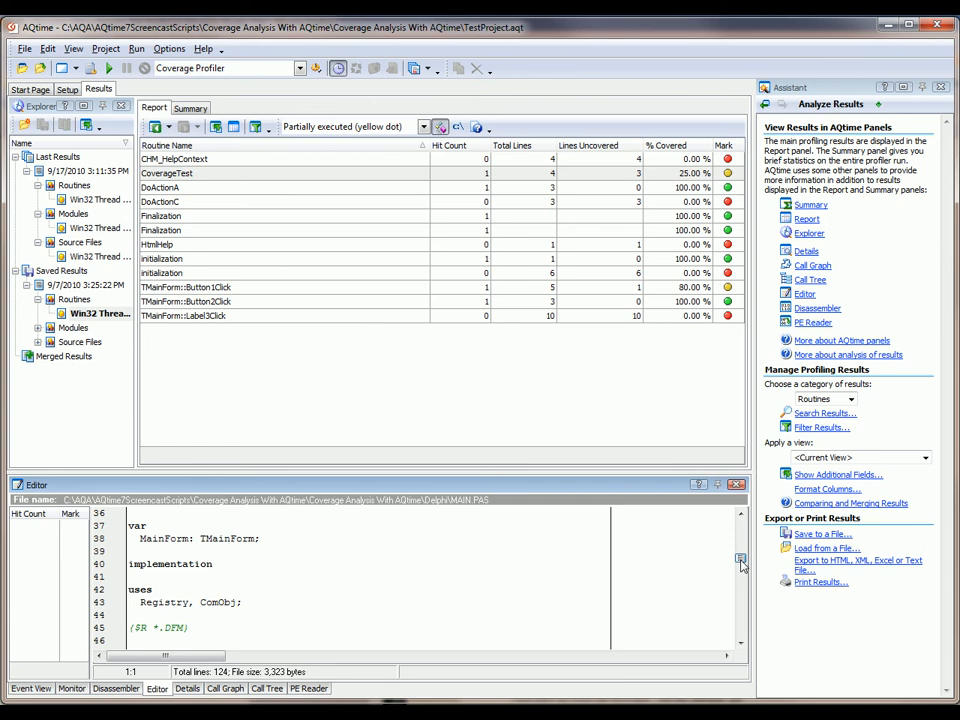
scroll(down, 3)
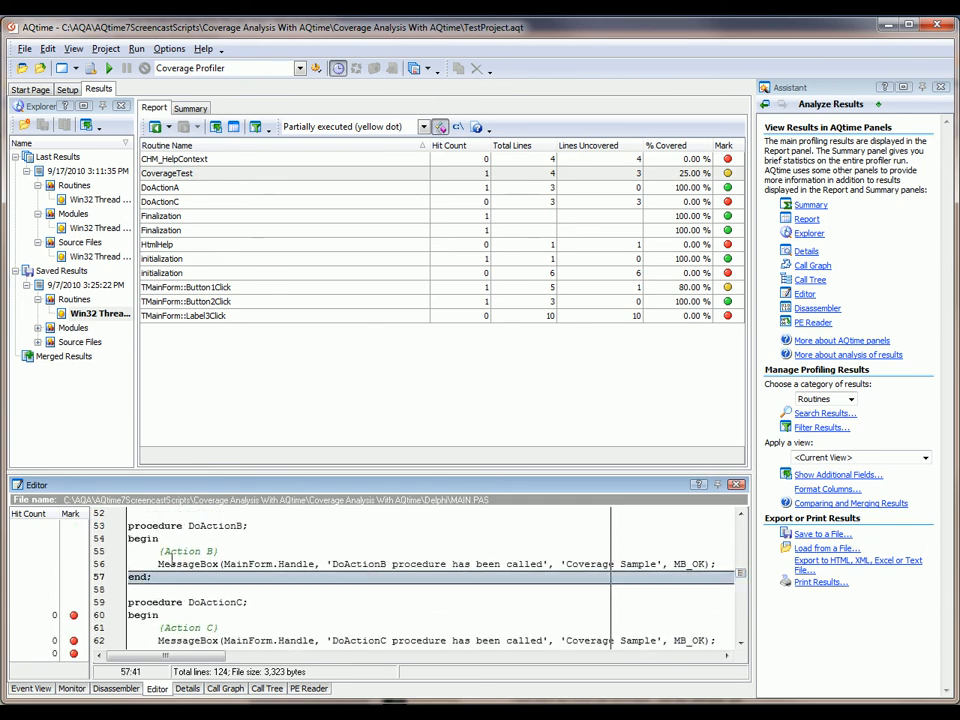
scroll(down, 3)
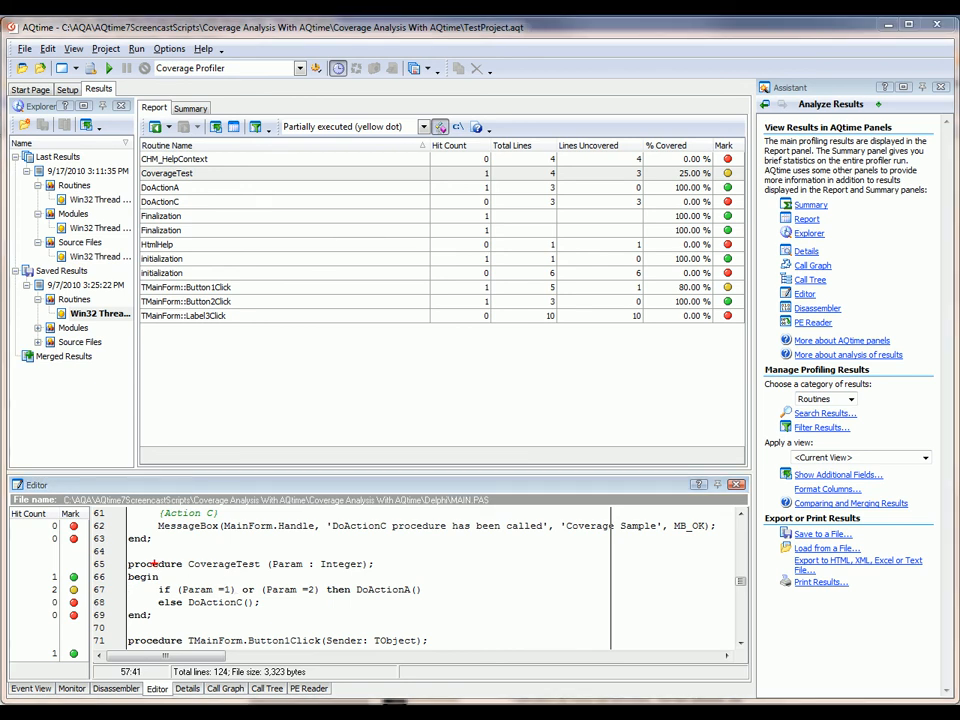
double_click(203, 589)
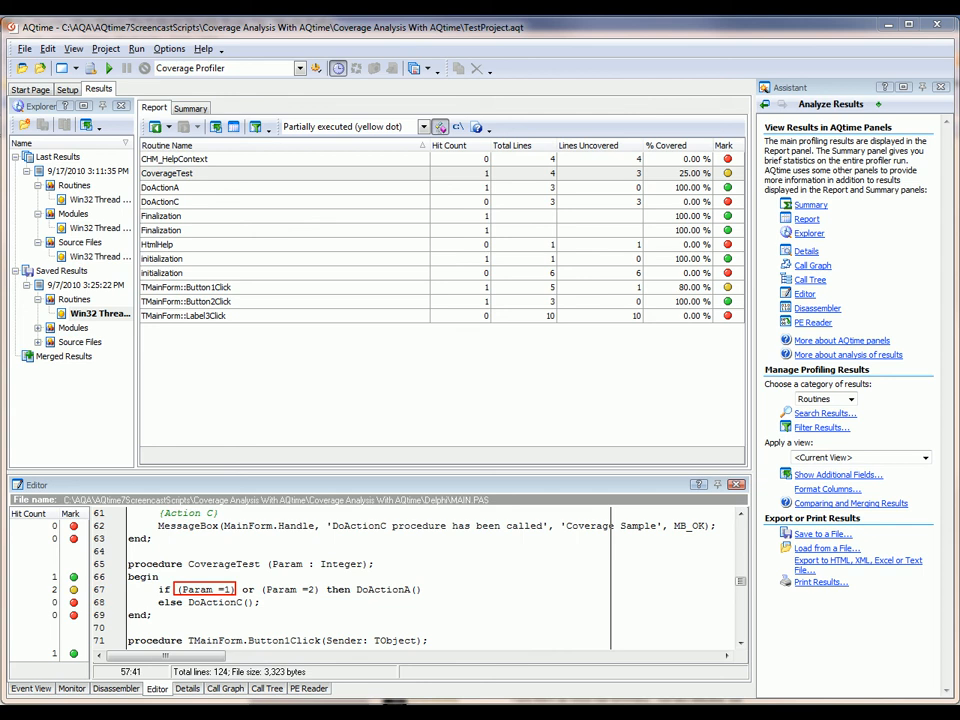